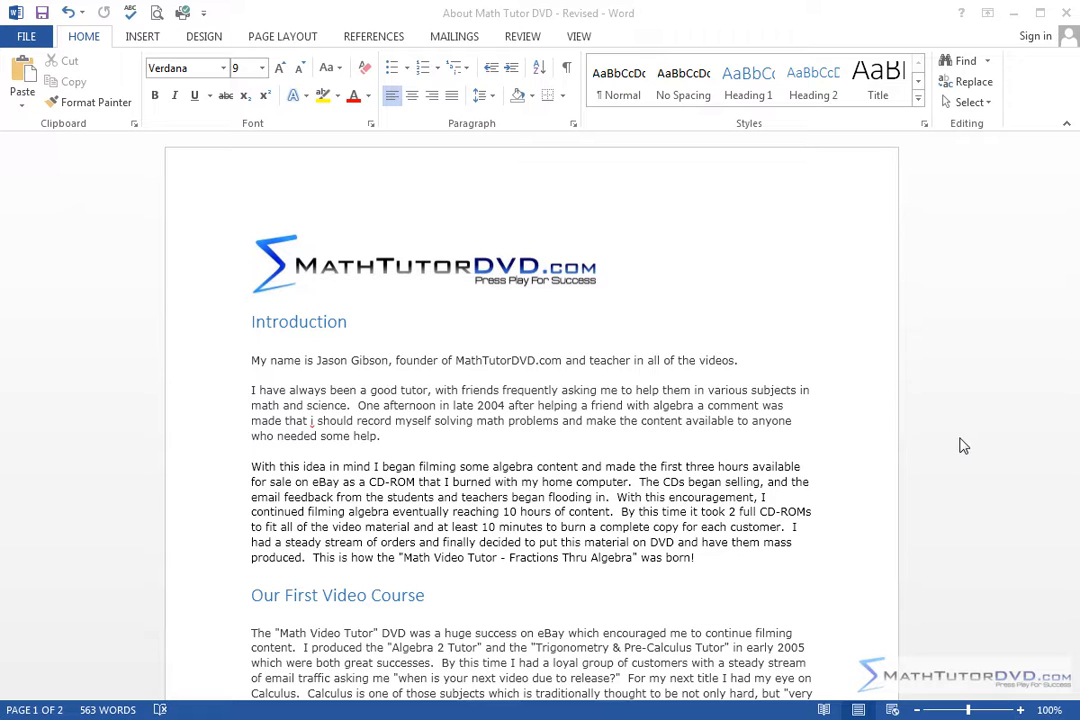
pyautogui.moveTo(350, 410)
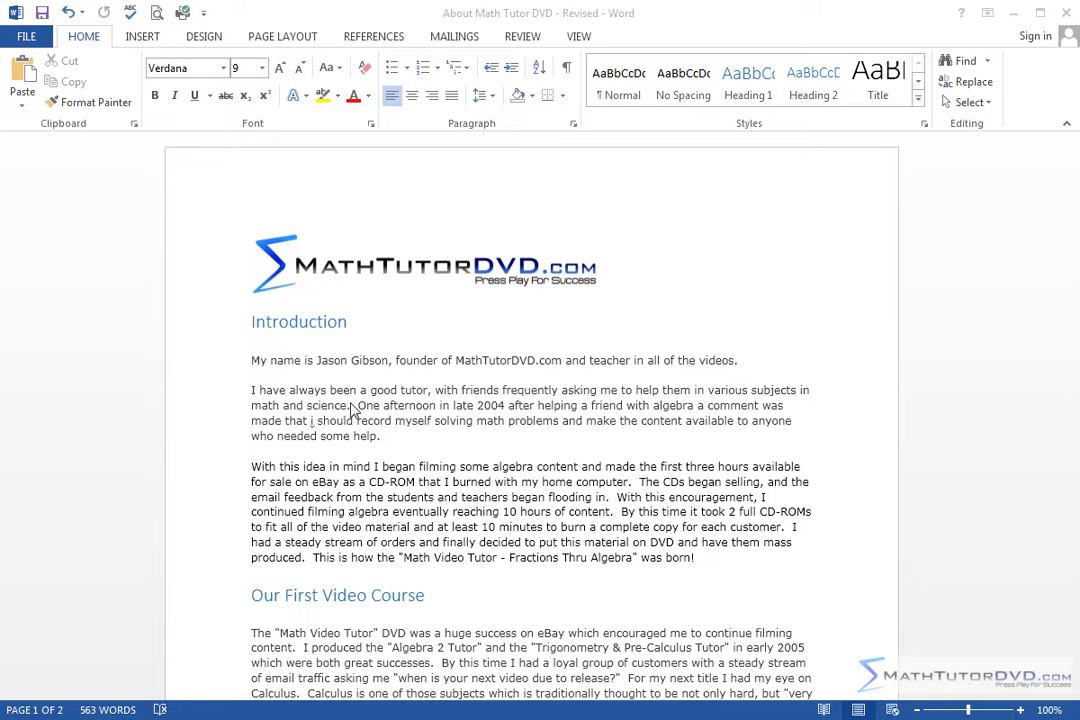
# Step: Replace the misspelled lowercase 'i' with a capital 'I' via spelling suggestions
pyautogui.rightClick(310, 420)
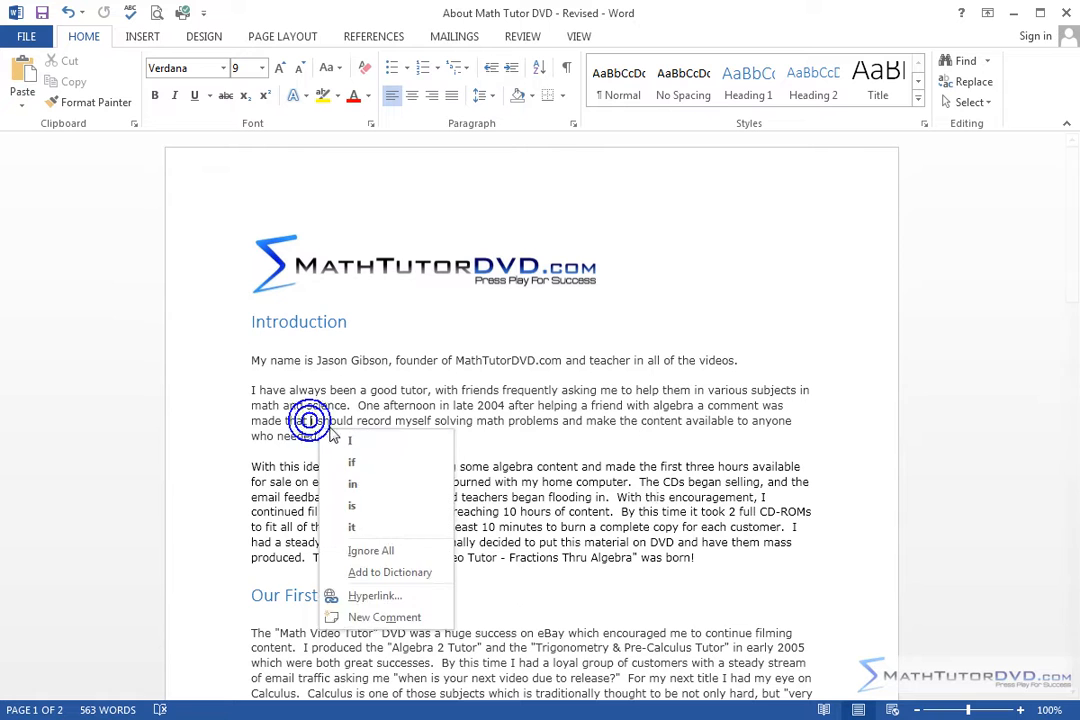
pyautogui.click(591, 511)
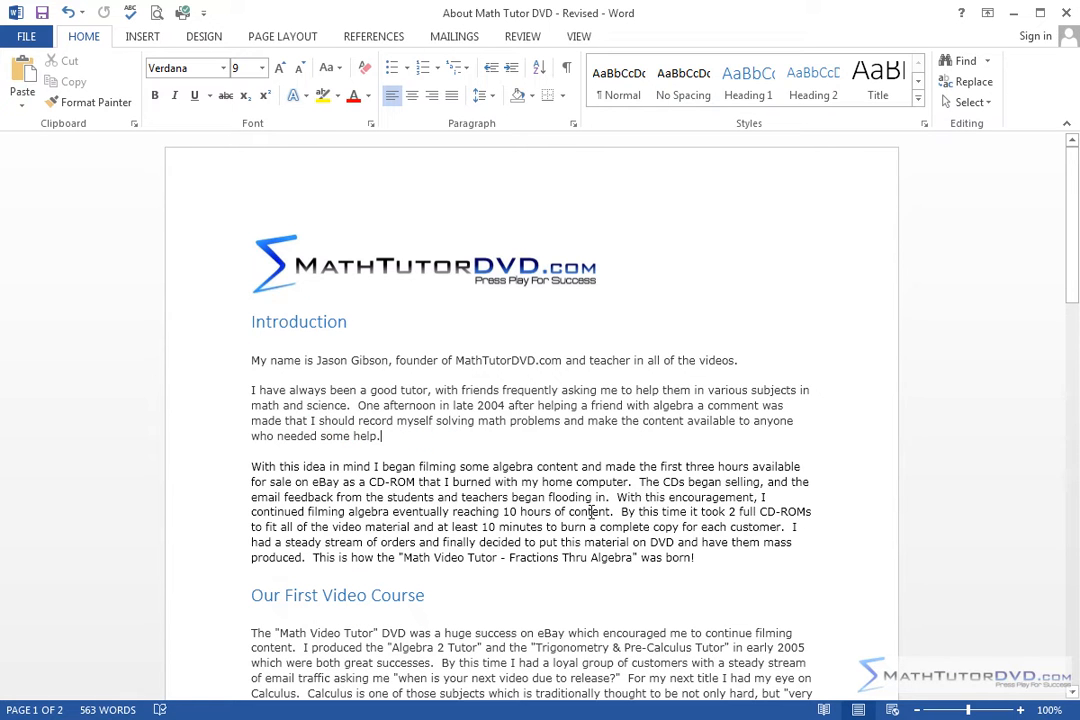
pyautogui.moveTo(578, 489)
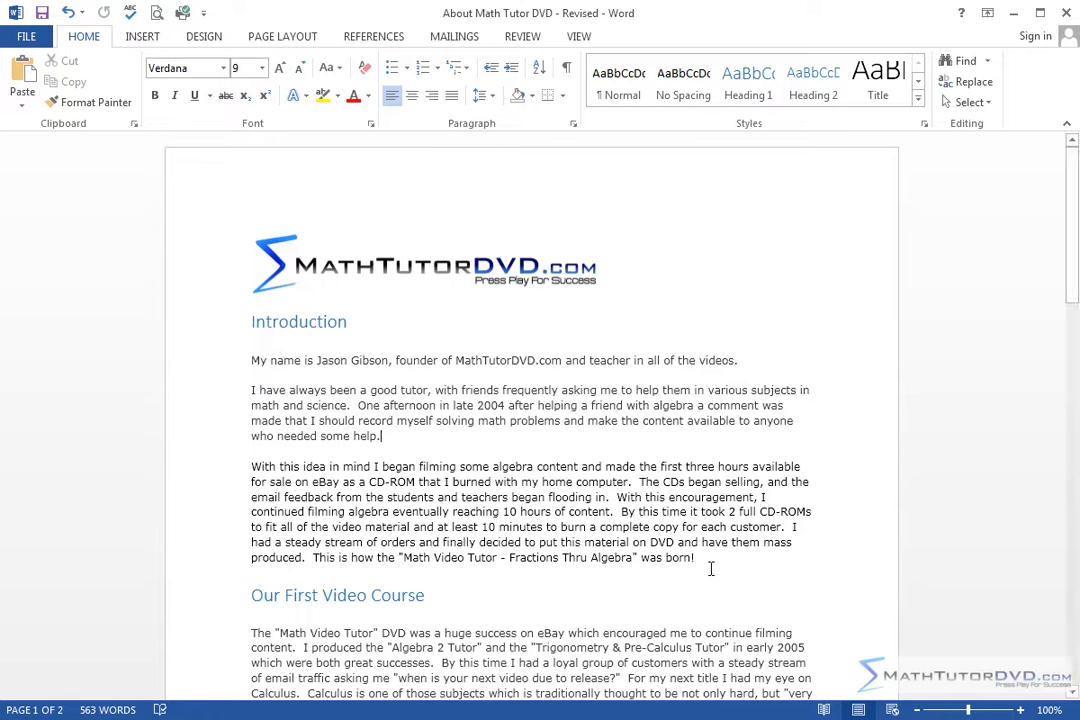
# Step: Select the 'With this idea in mind' paragraph and show the Borders dropdown options
pyautogui.moveTo(251, 466); pyautogui.dragTo(695, 557)
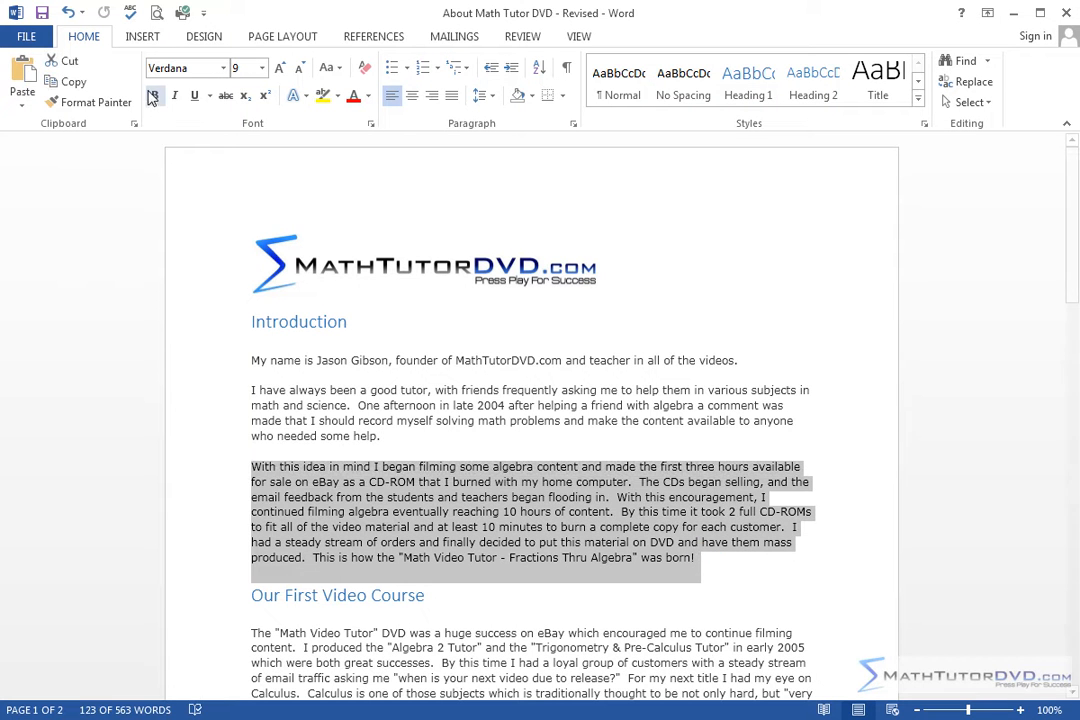
pyautogui.click(155, 95)
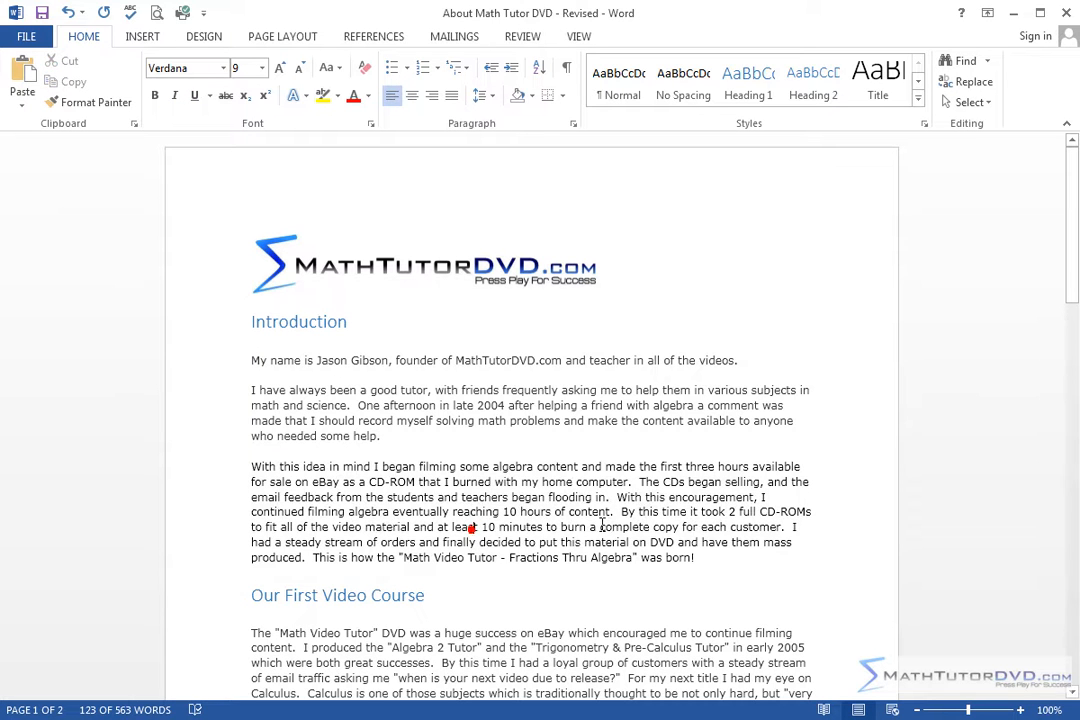
pyautogui.moveTo(251, 466); pyautogui.dragTo(688, 565)
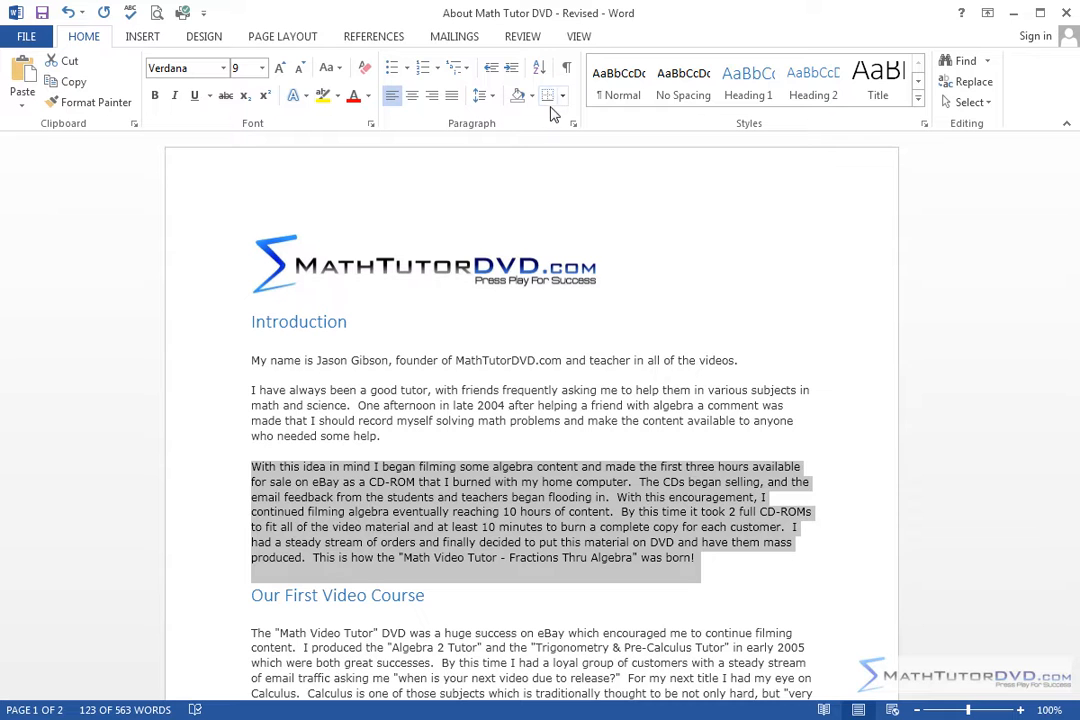
pyautogui.moveTo(546, 96)
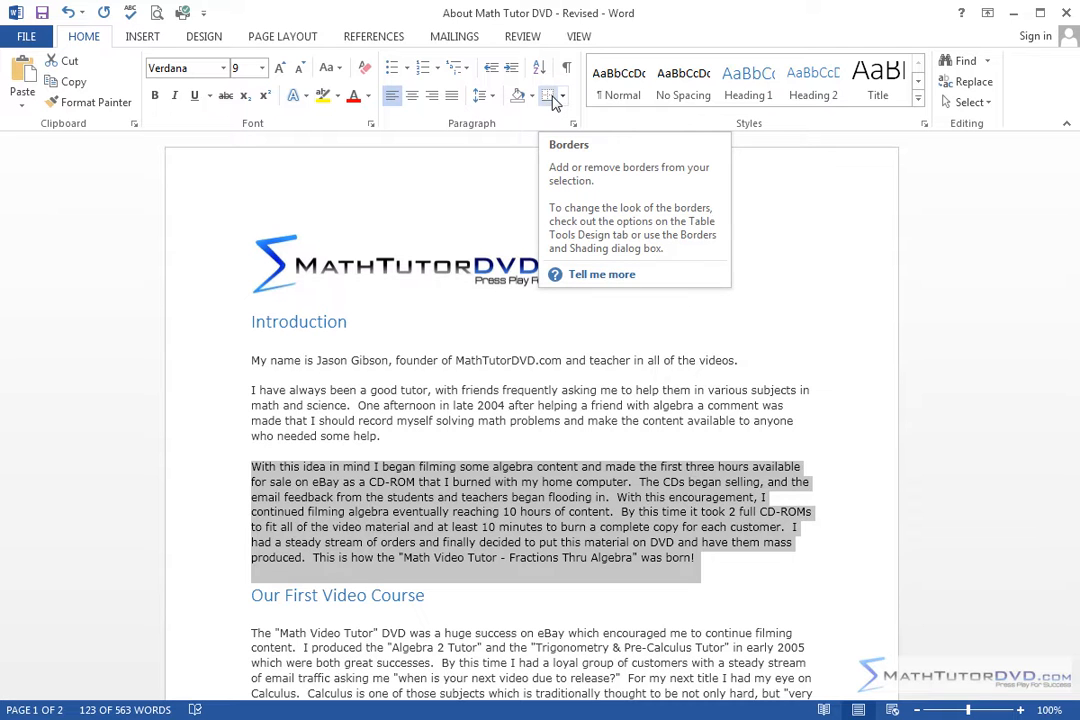
pyautogui.click(565, 96)
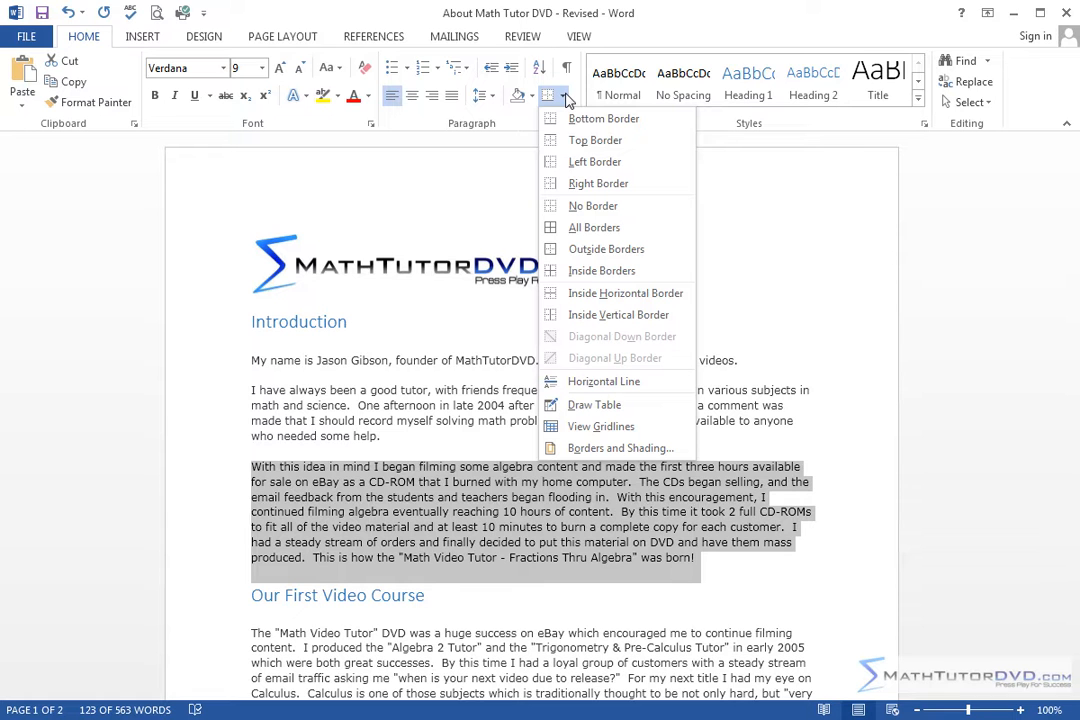
# Step: Try a bottom border, then other placements ending with a full outside box
pyautogui.click(603, 118)
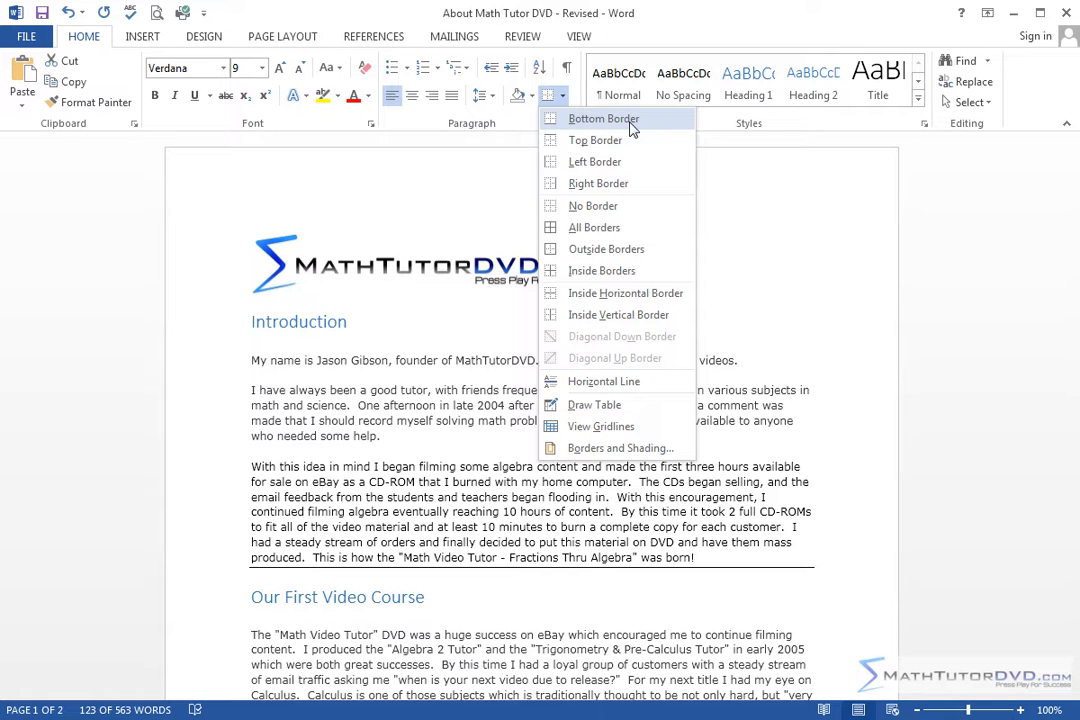
pyautogui.moveTo(595, 140)
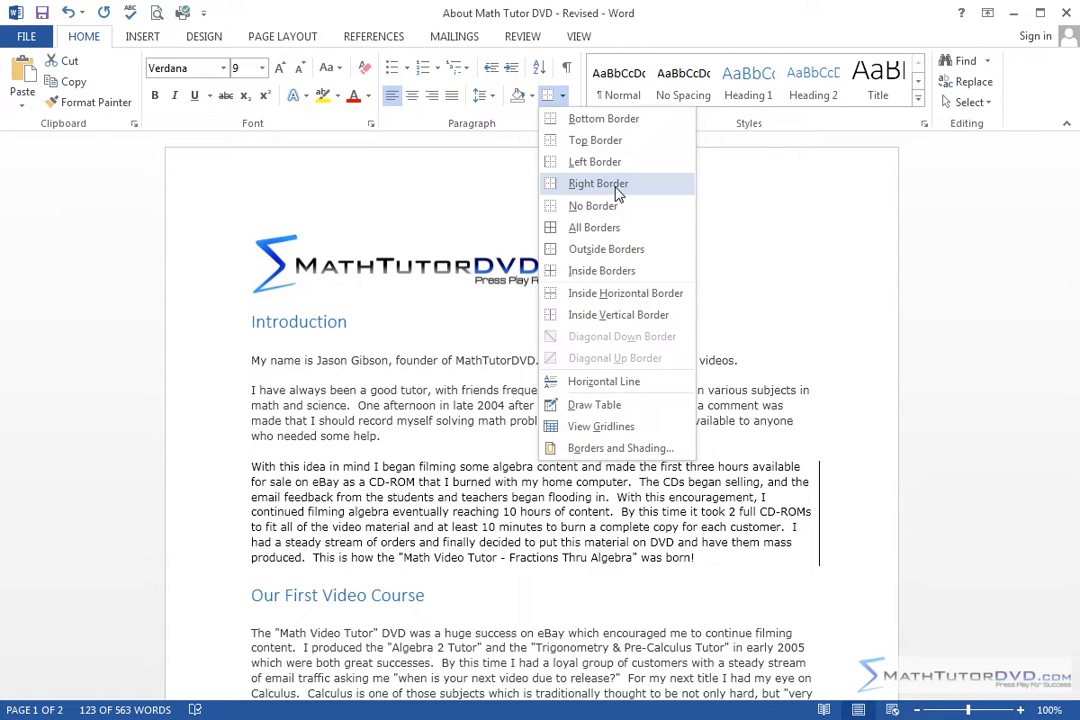
pyautogui.moveTo(593, 205)
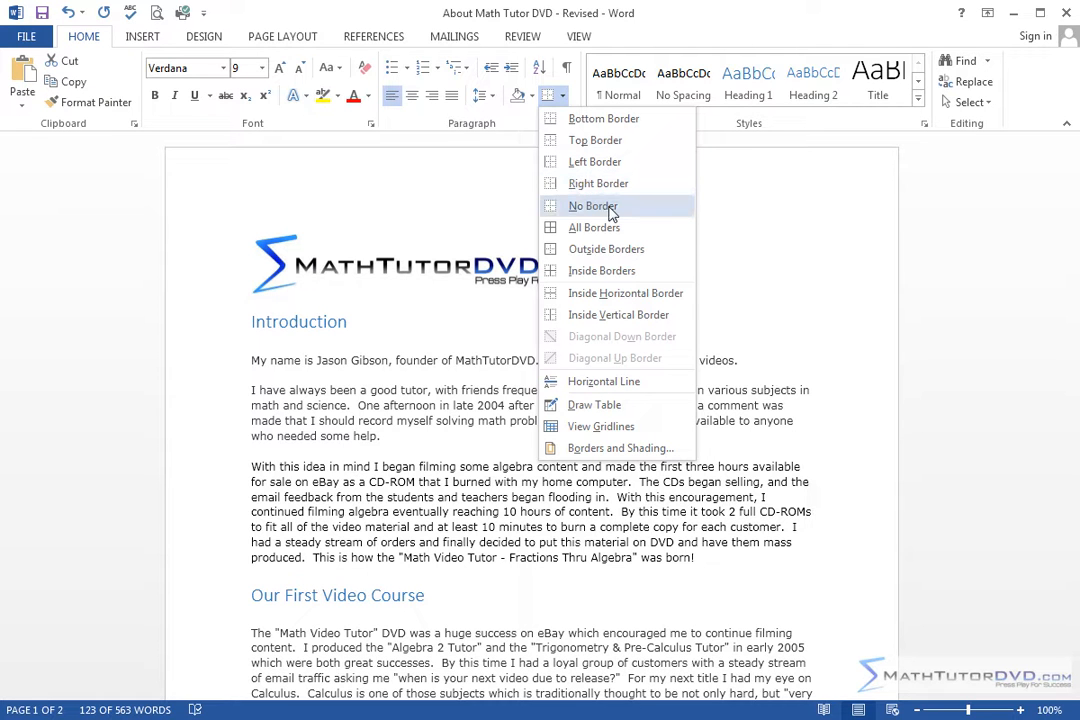
pyautogui.click(606, 248)
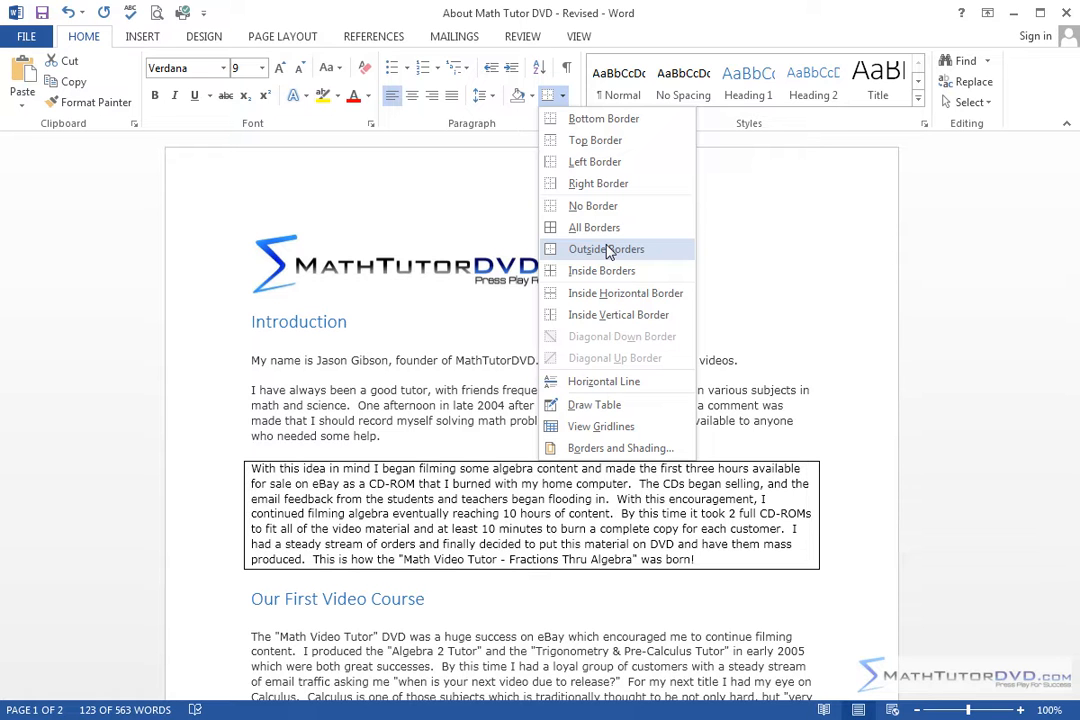
pyautogui.moveTo(600, 252)
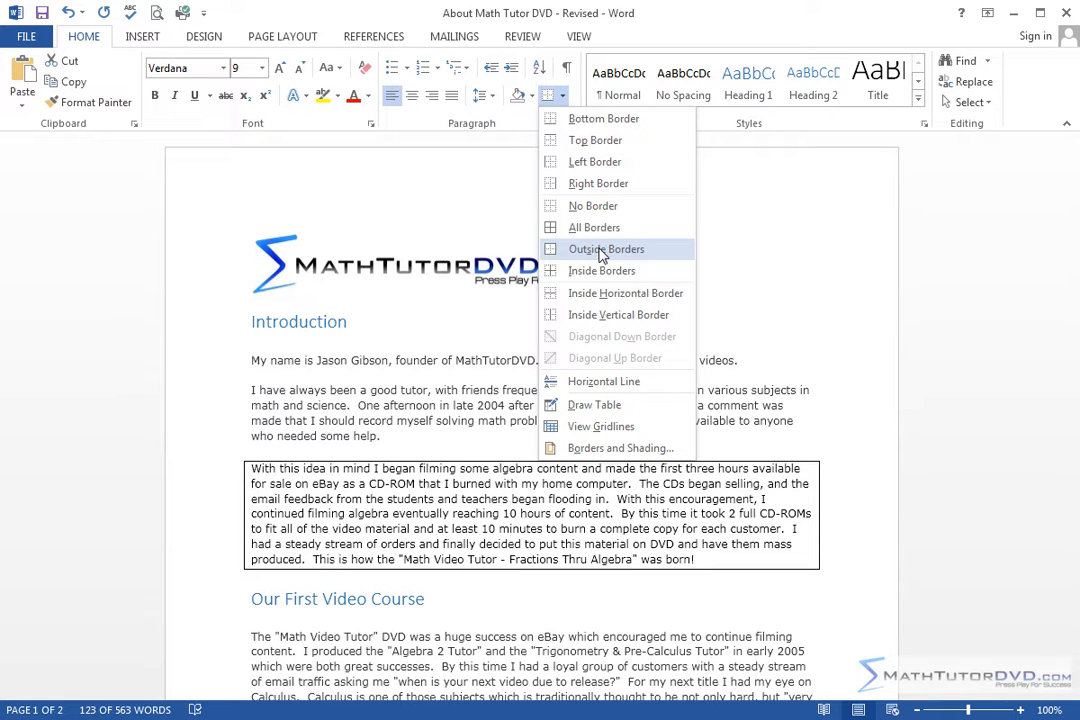
# Step: Apply Outside Borders to the 'With this idea in mind' paragraph
pyautogui.click(605, 248)
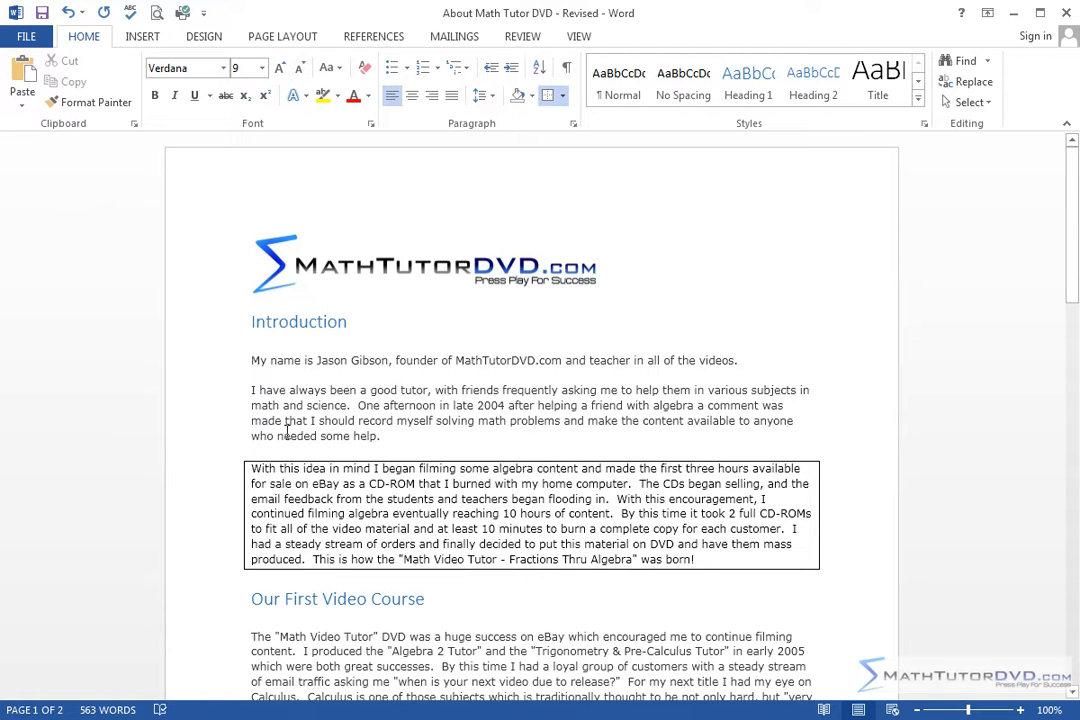
pyautogui.moveTo(558, 523)
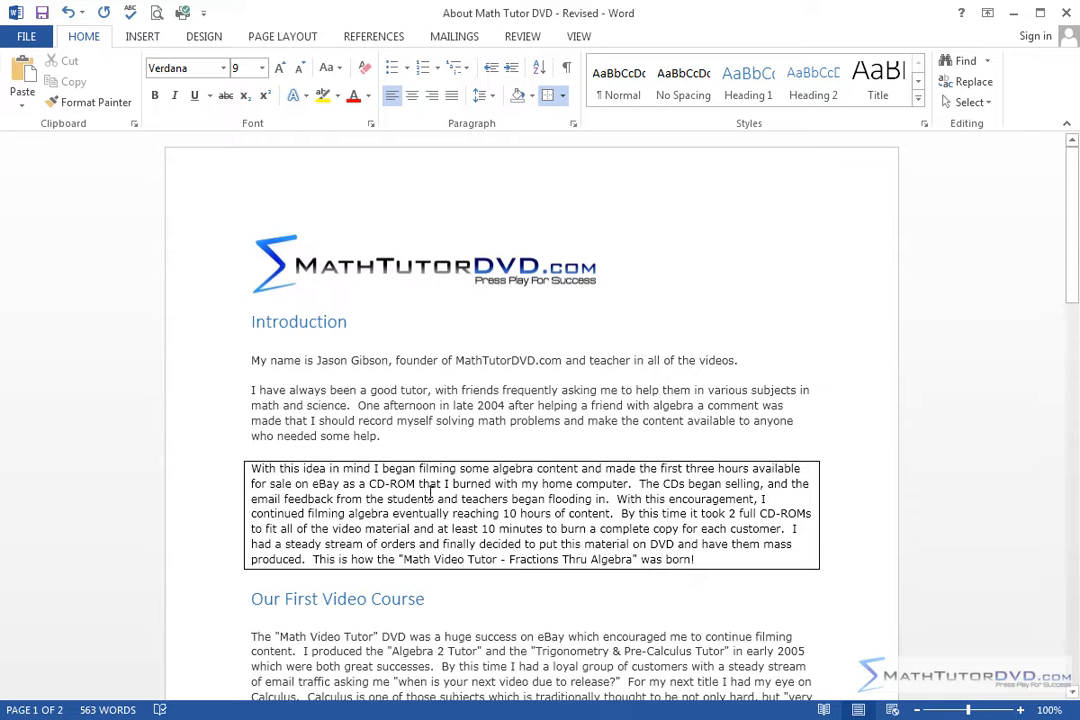
pyautogui.moveTo(405, 522)
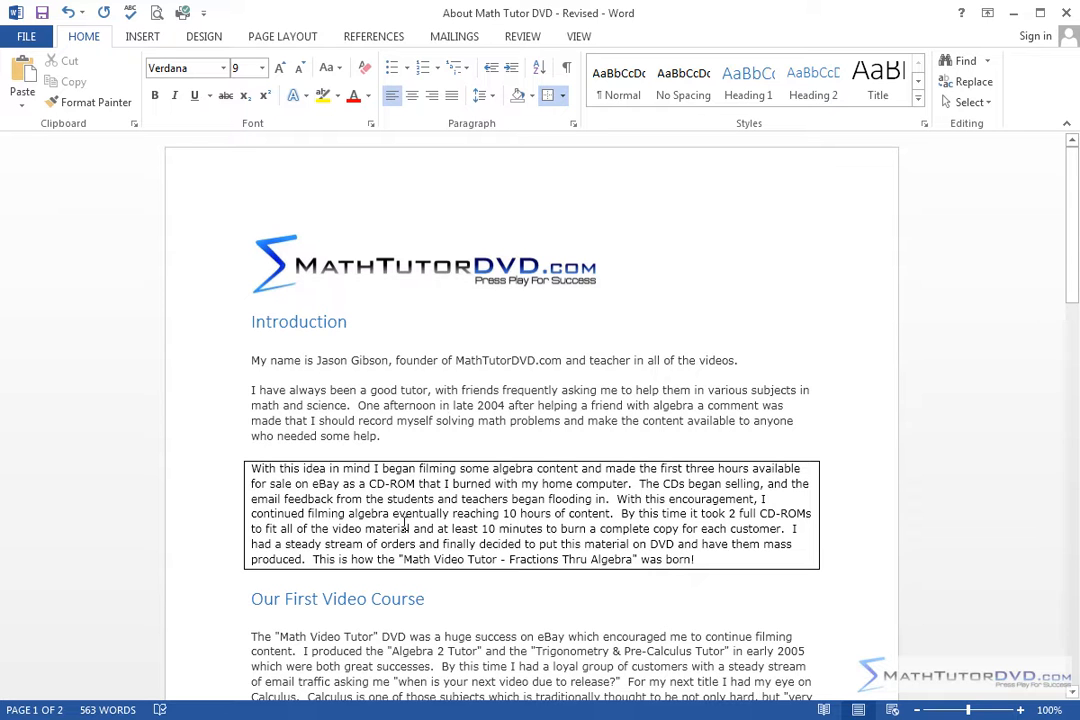
# Step: Reopen the Borders dropdown for the boxed paragraph
pyautogui.click(563, 95)
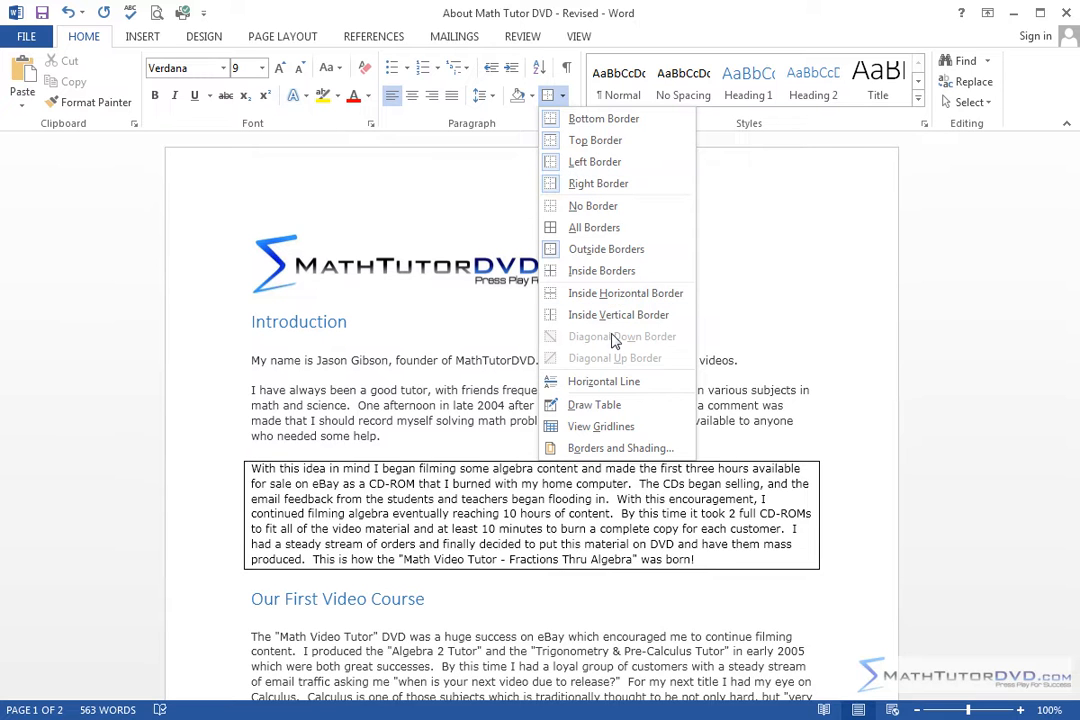
pyautogui.moveTo(625, 293)
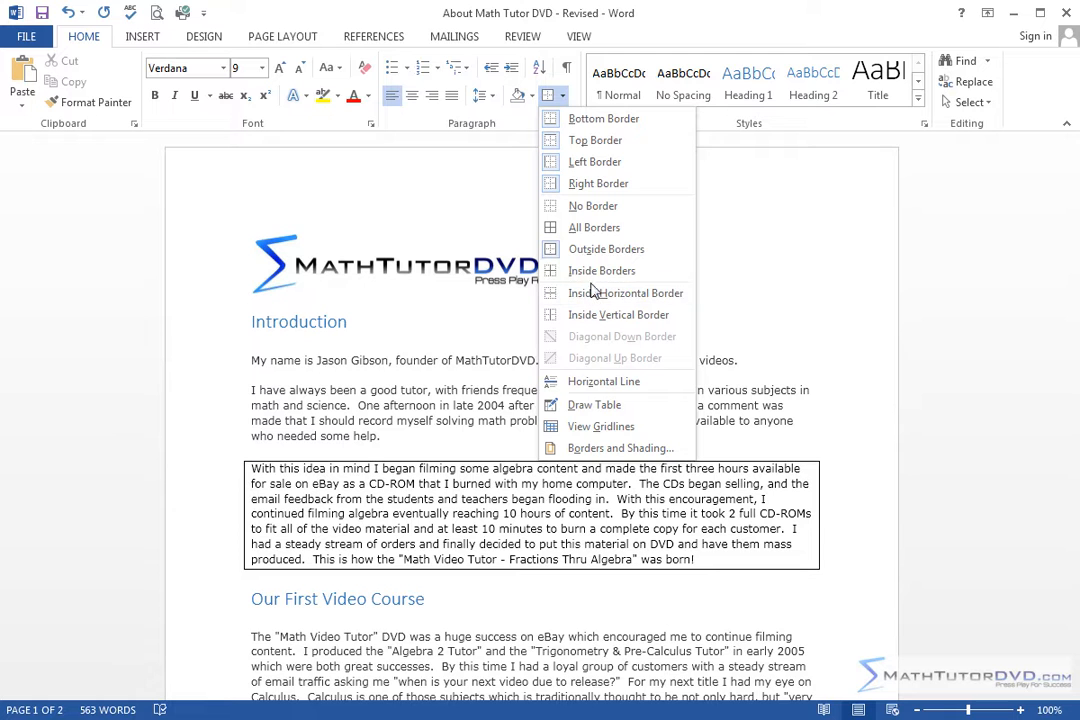
pyautogui.moveTo(603, 118)
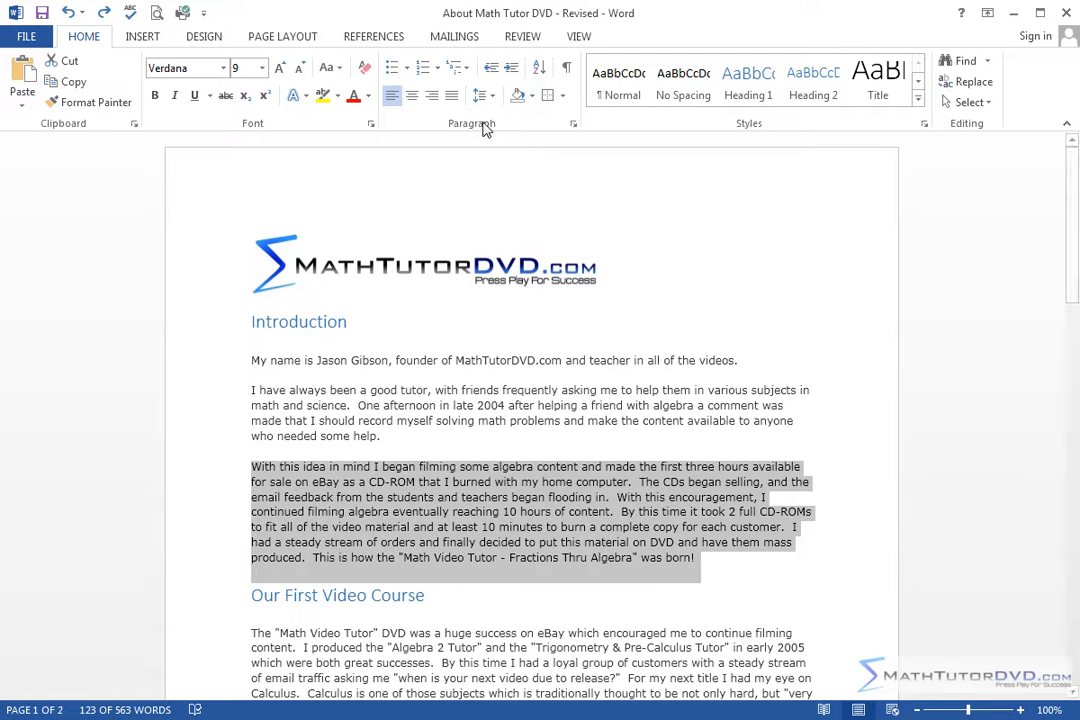
pyautogui.moveTo(474, 135)
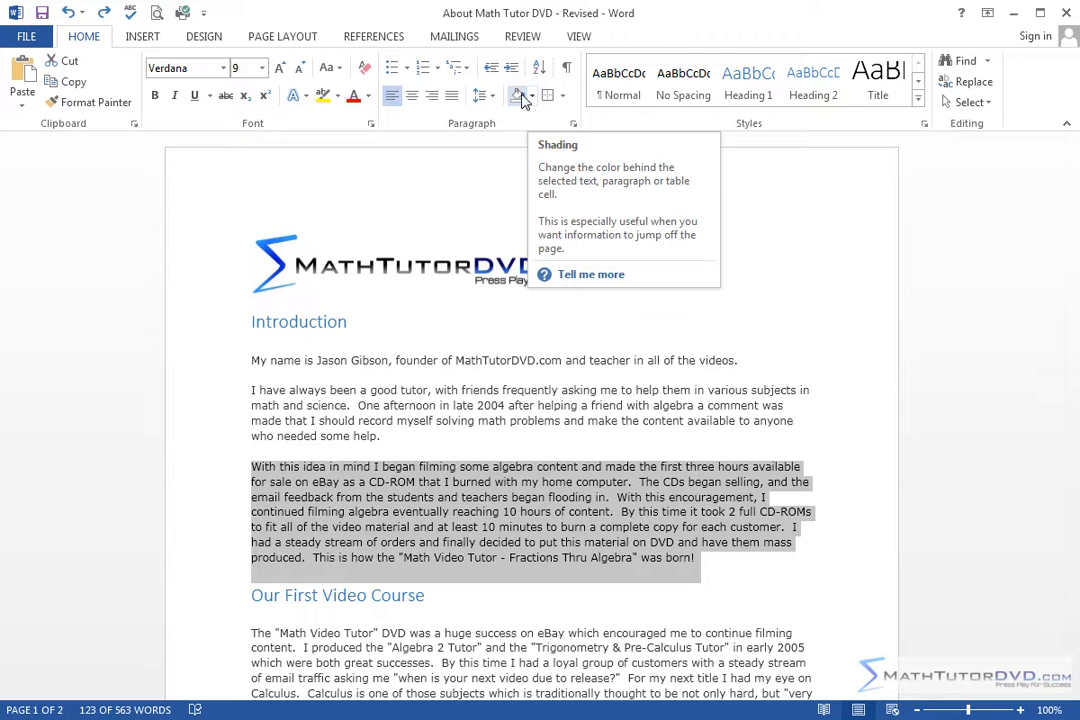
# Step: Open the Shading colour palette and preview several colours, currently red
pyautogui.click(534, 96)
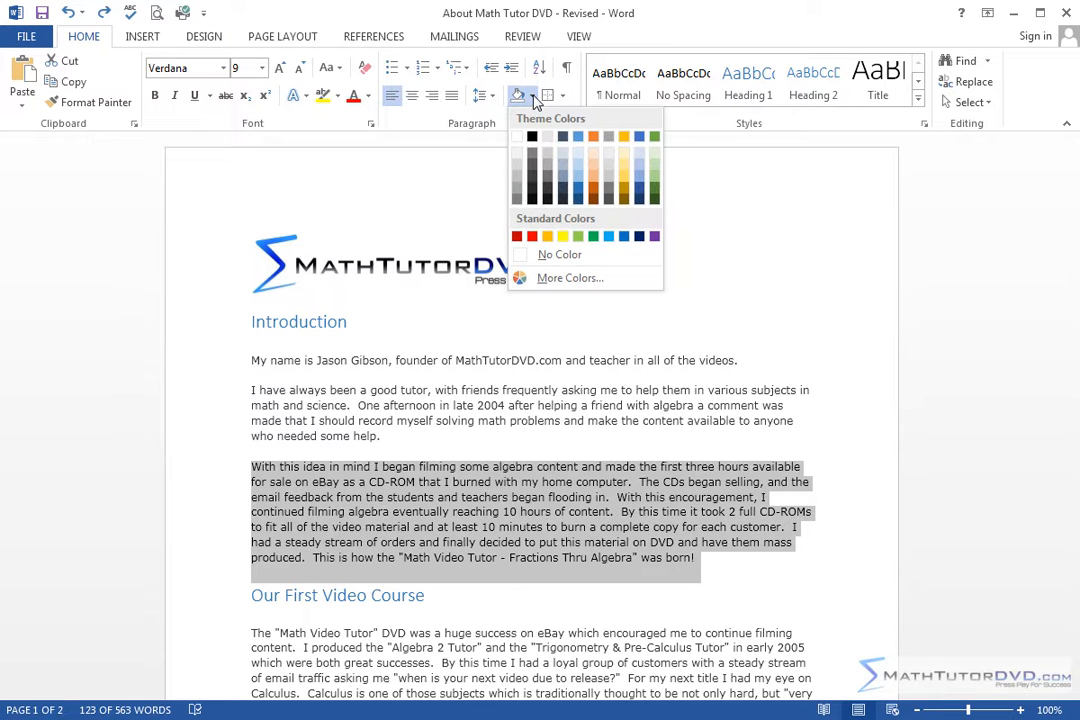
pyautogui.click(531, 150)
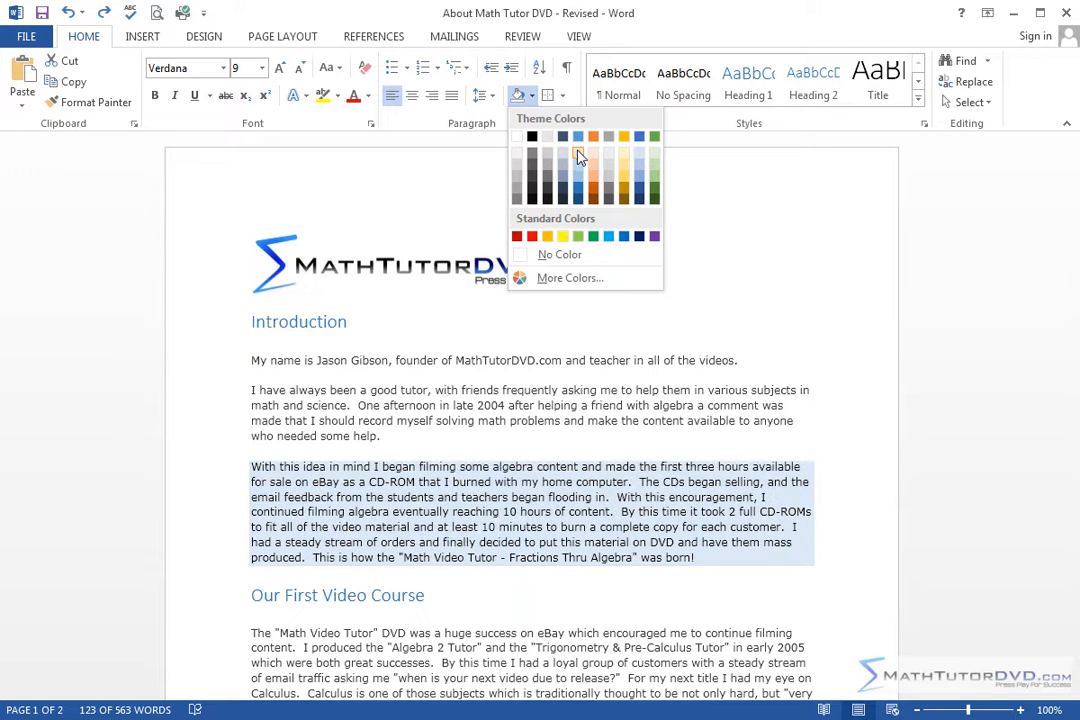
pyautogui.moveTo(577, 164)
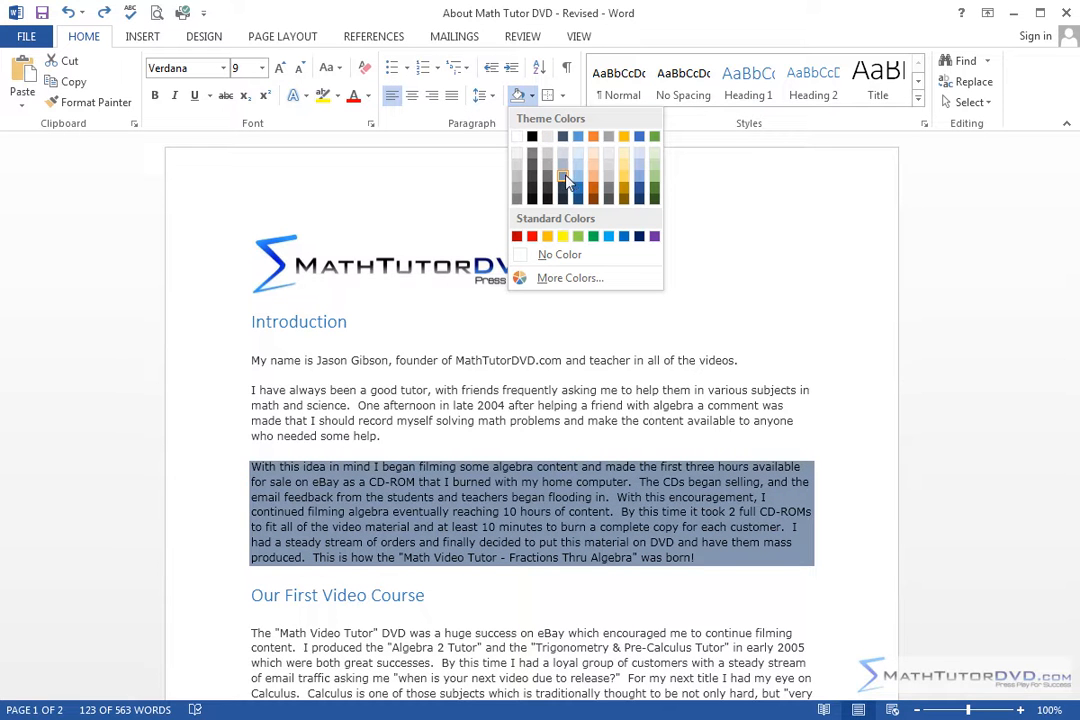
pyautogui.moveTo(565, 178)
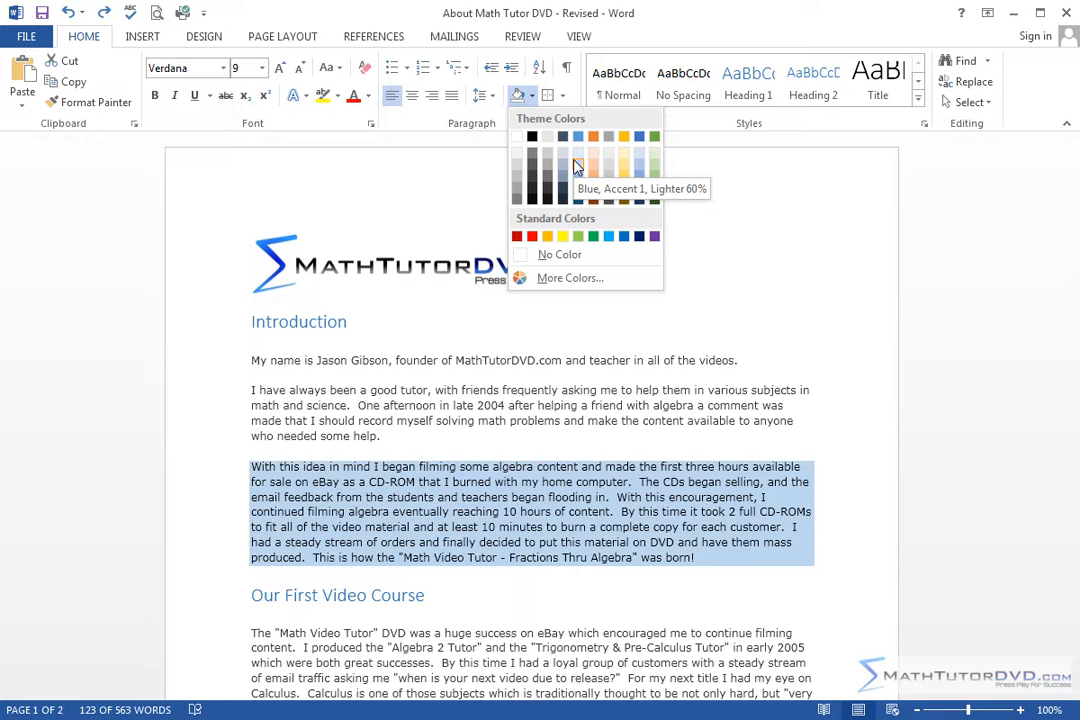
pyautogui.click(517, 236)
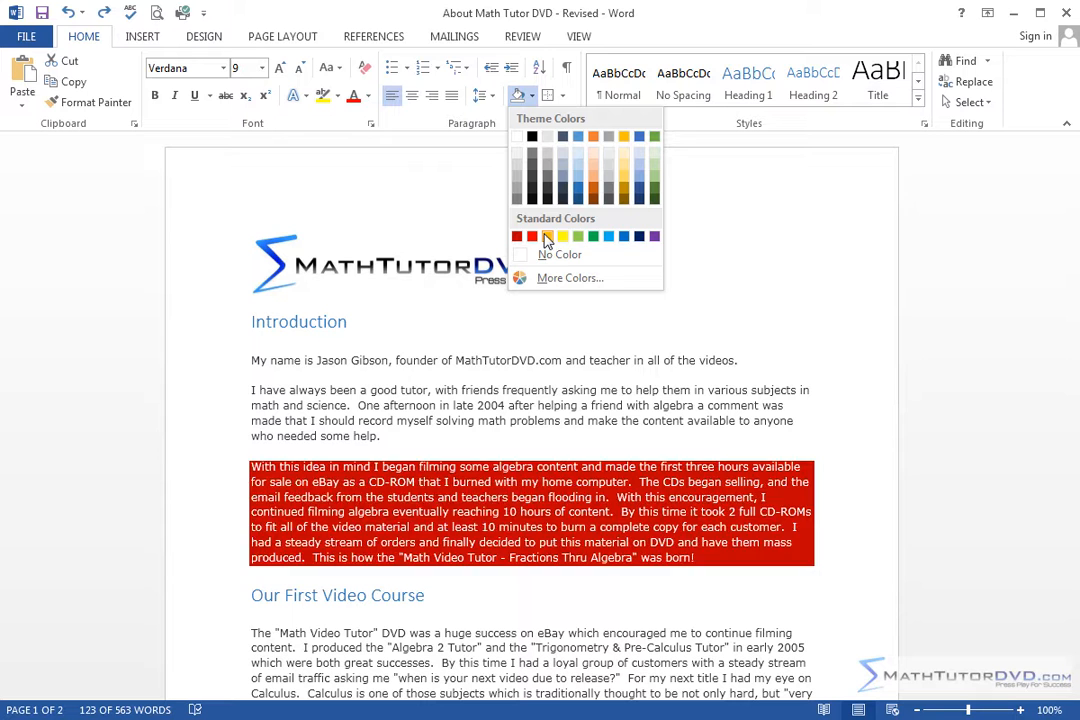
# Step: Shade the paragraph Blue, Accent 1, Lighter 60% after closing More Colors
pyautogui.click(570, 277)
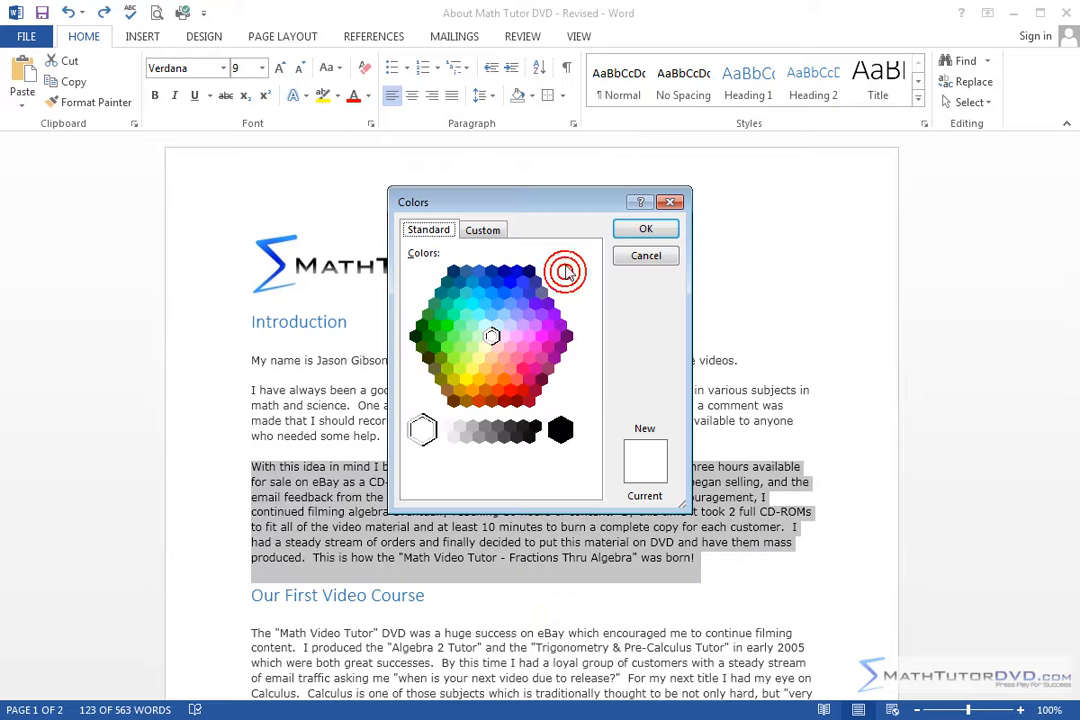
pyautogui.click(483, 229)
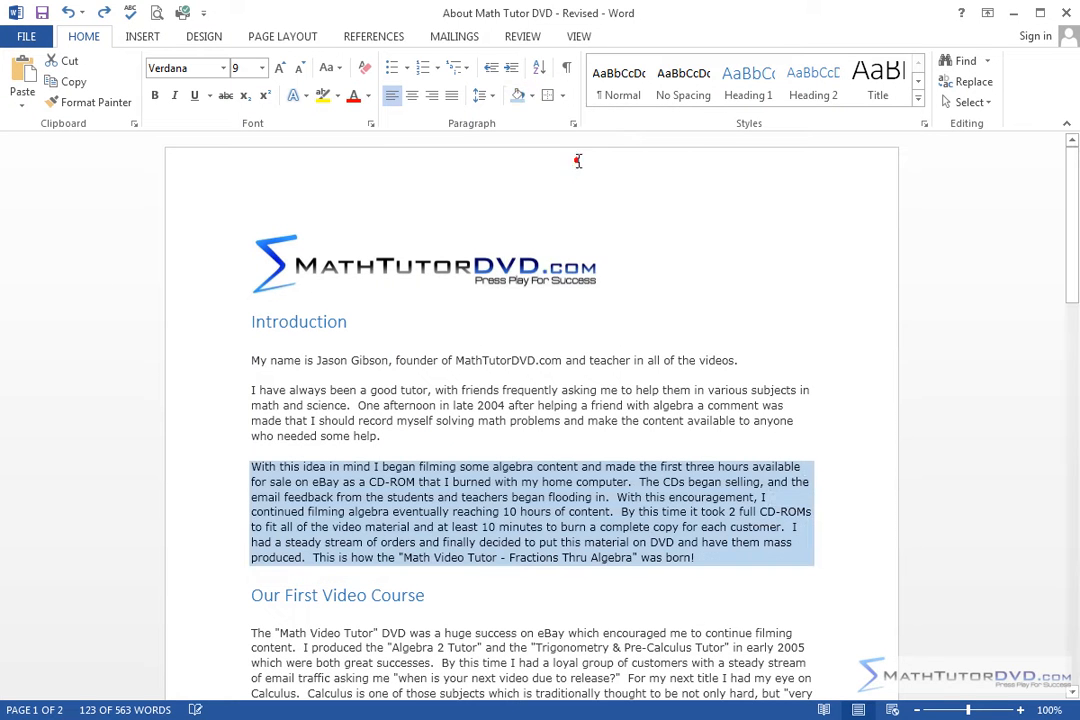
# Step: Add an outside border box around the shaded paragraph and deselect it
pyautogui.click(565, 95)
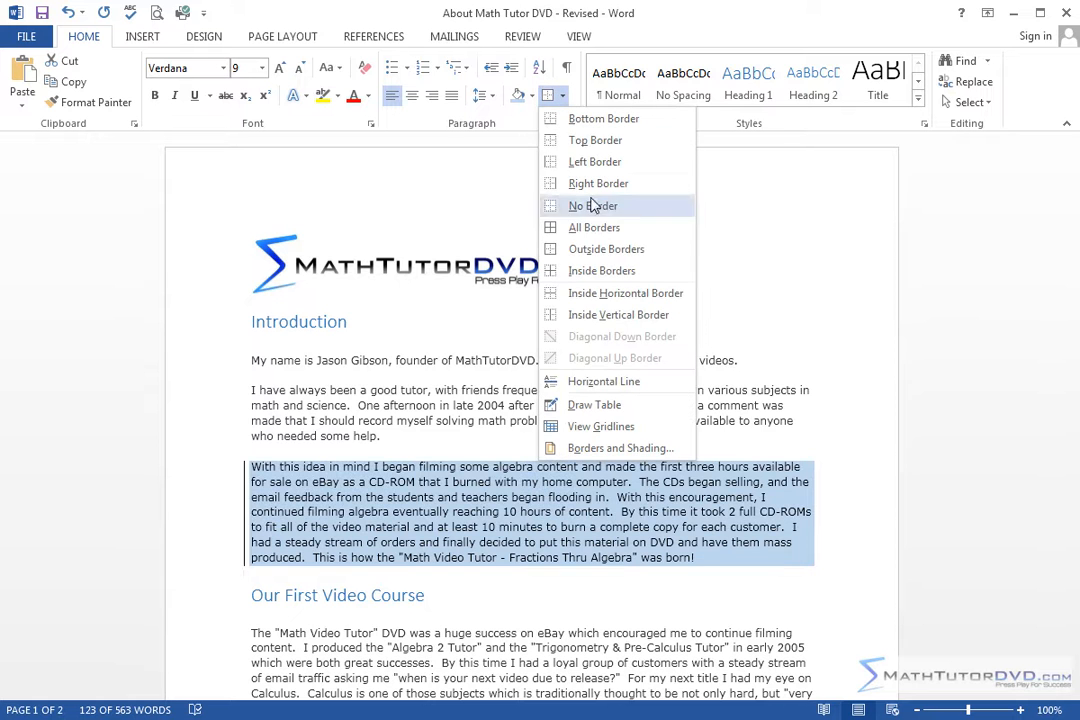
pyautogui.click(593, 205)
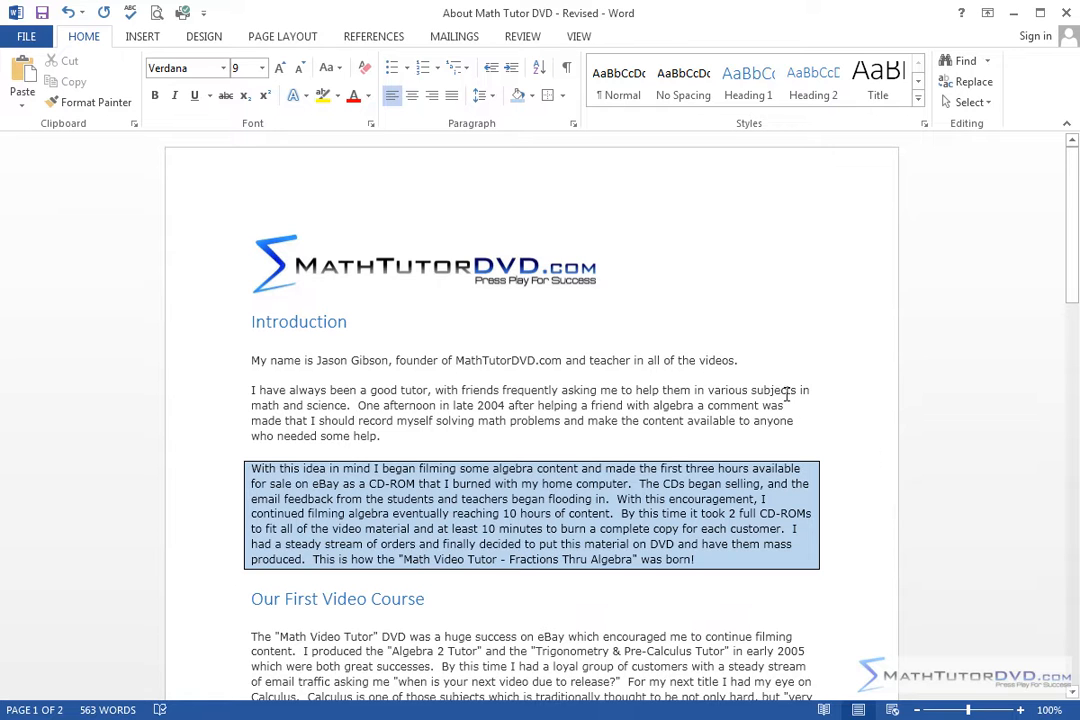
pyautogui.click(795, 420)
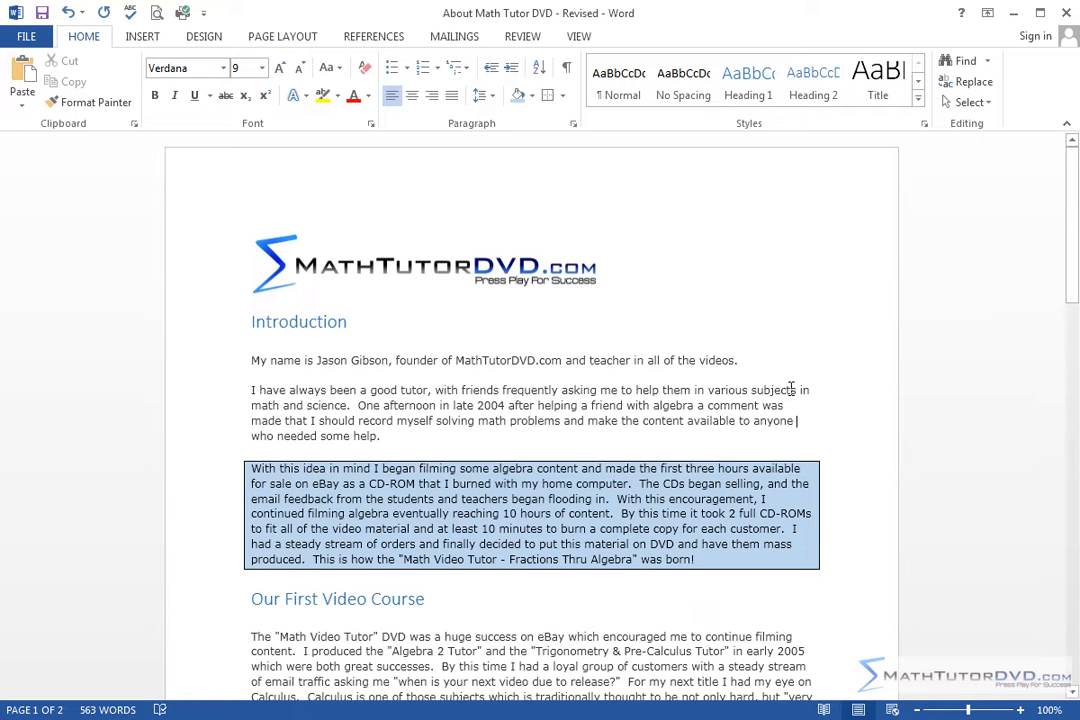